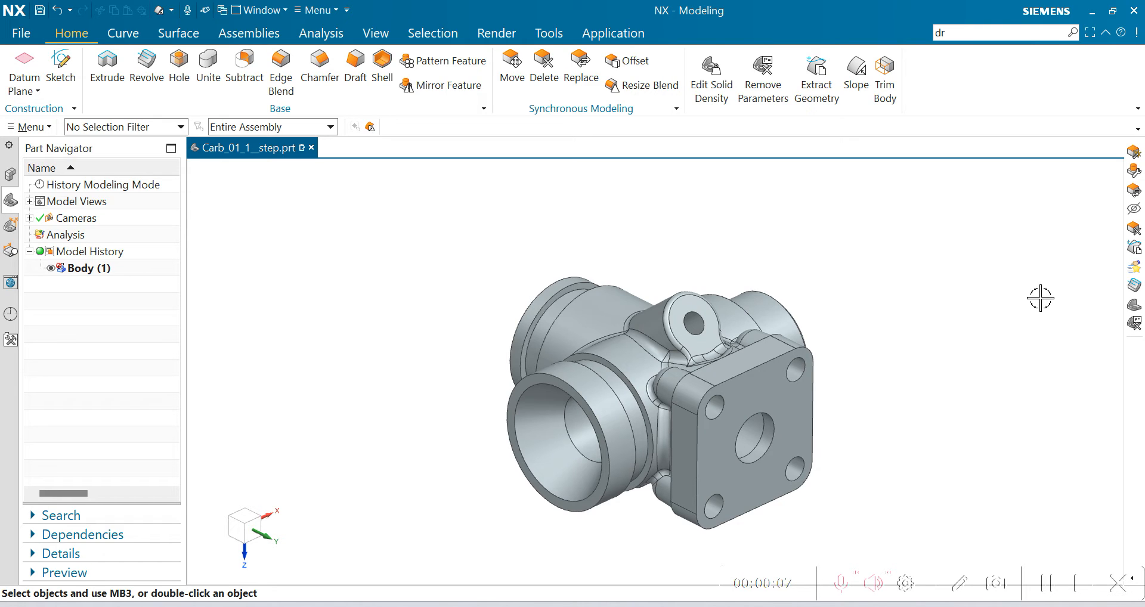
mouse_move(924, 235)
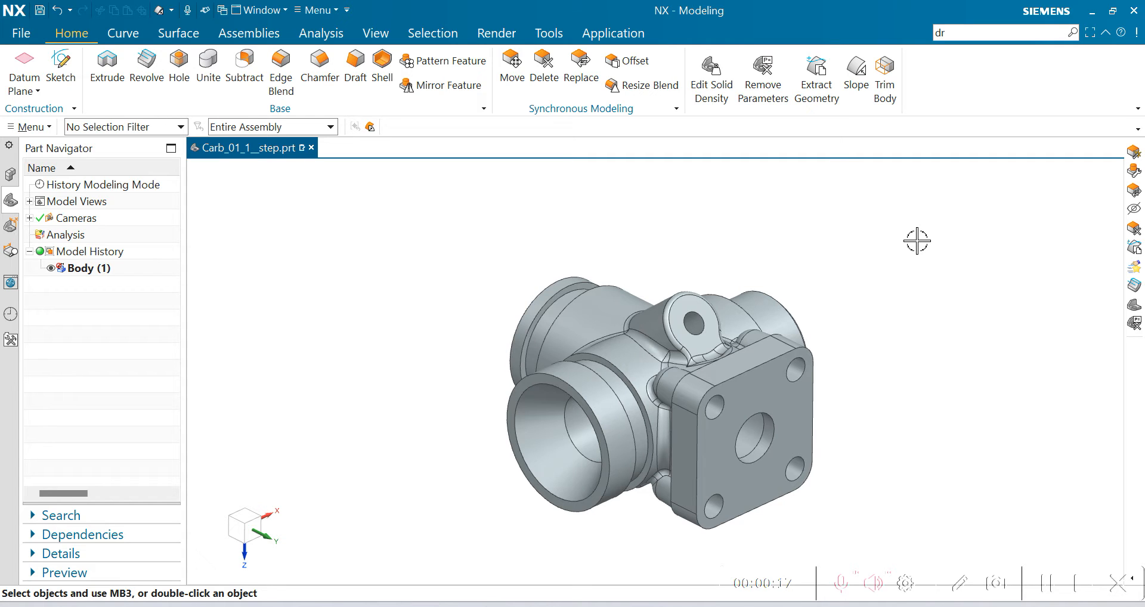
mouse_move(385, 213)
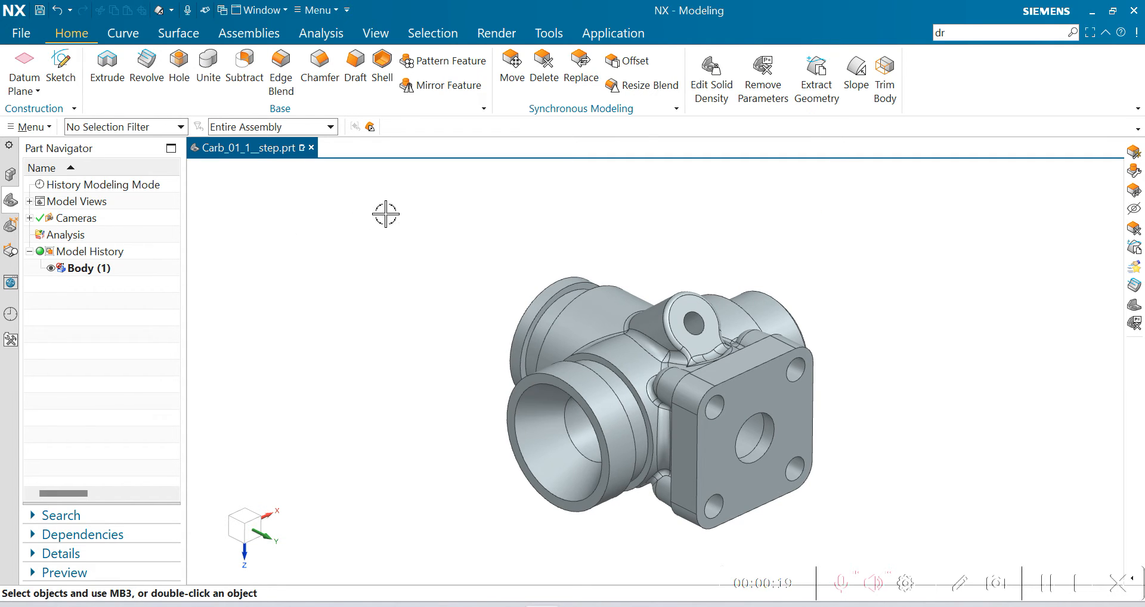
- Expand Menu > Analysis to reach the shape analysis tools
left_click(28, 127)
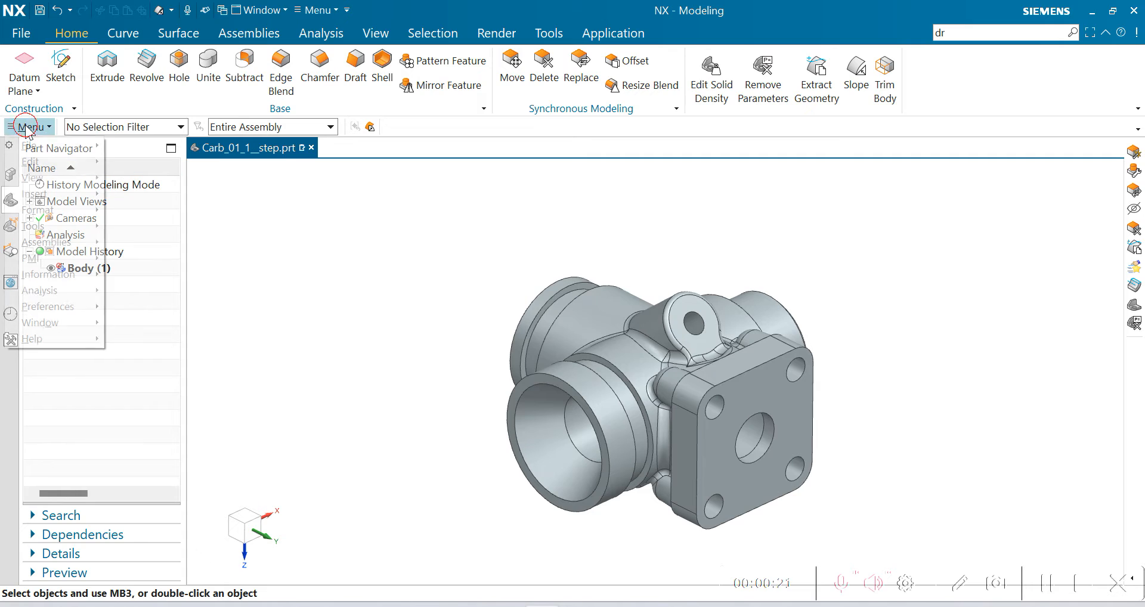
left_click(29, 127)
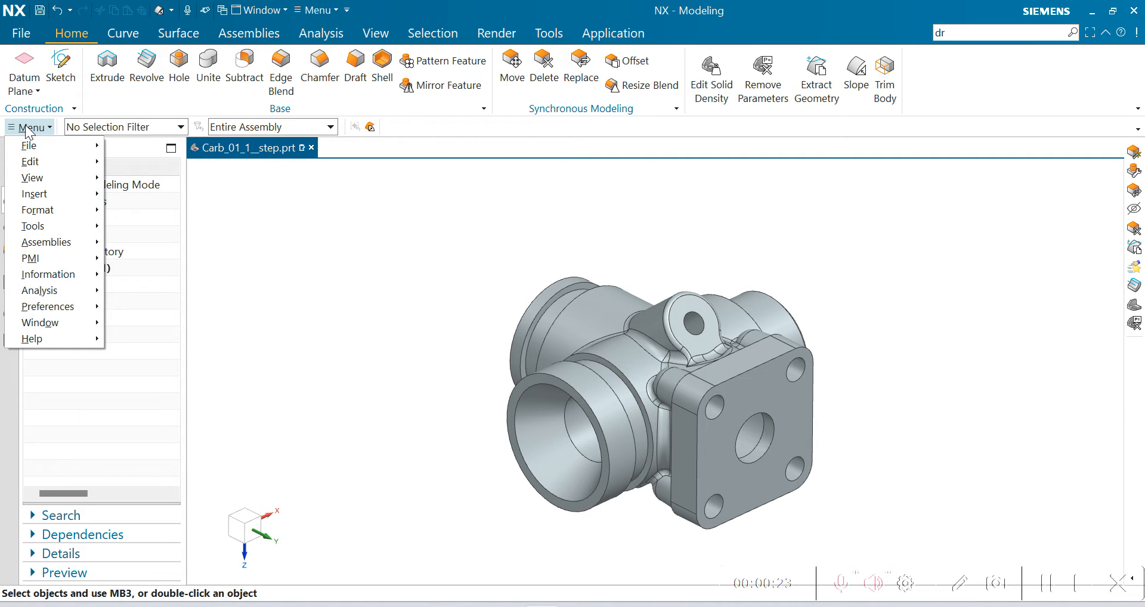
mouse_move(30, 258)
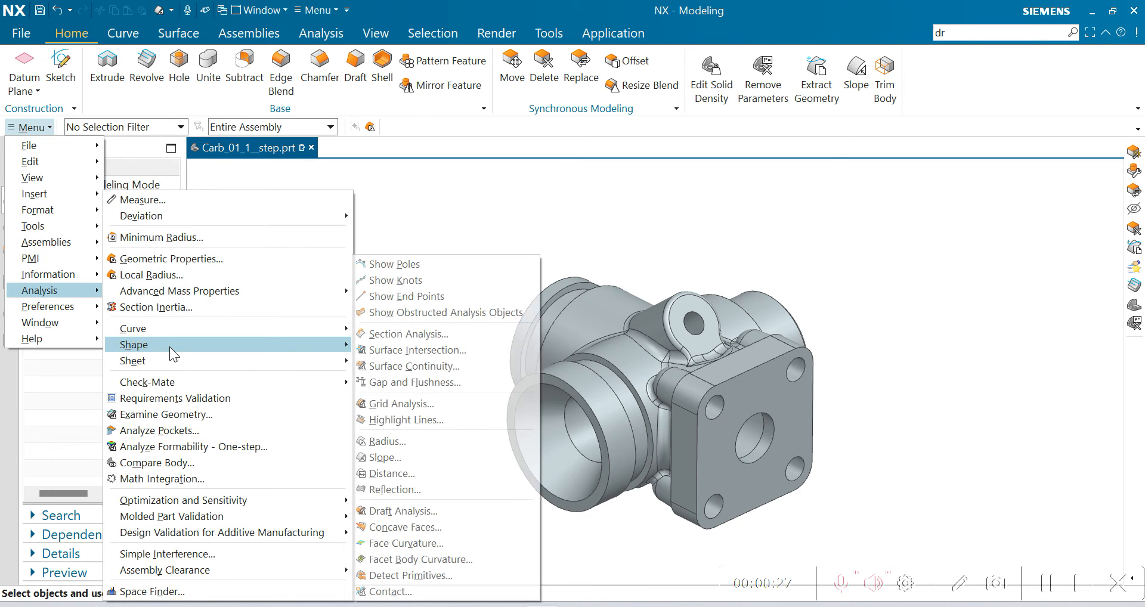
mouse_move(390, 474)
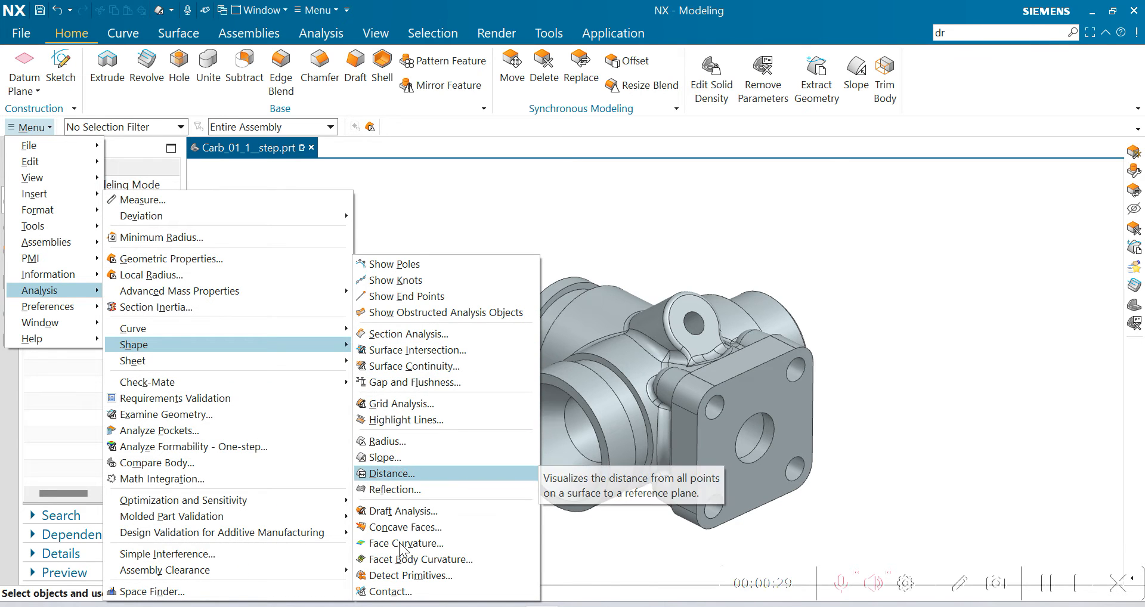
- Run a Draft Analysis on the whole carburetor body (166 faces) with a 5-degree limit
left_click(403, 511)
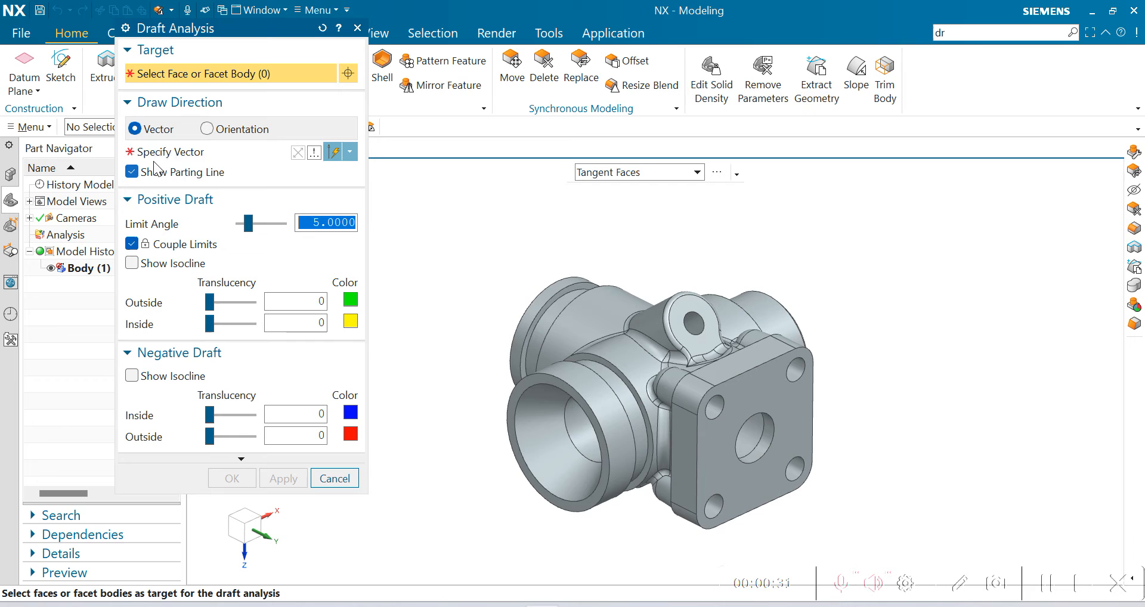
left_click(136, 128)
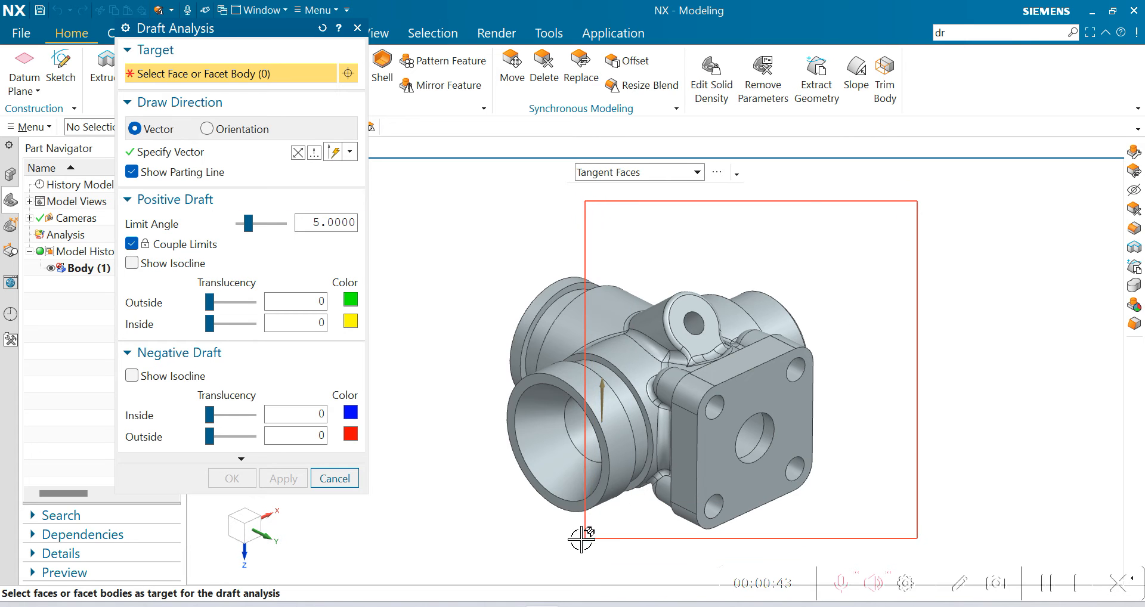
left_click(695, 365)
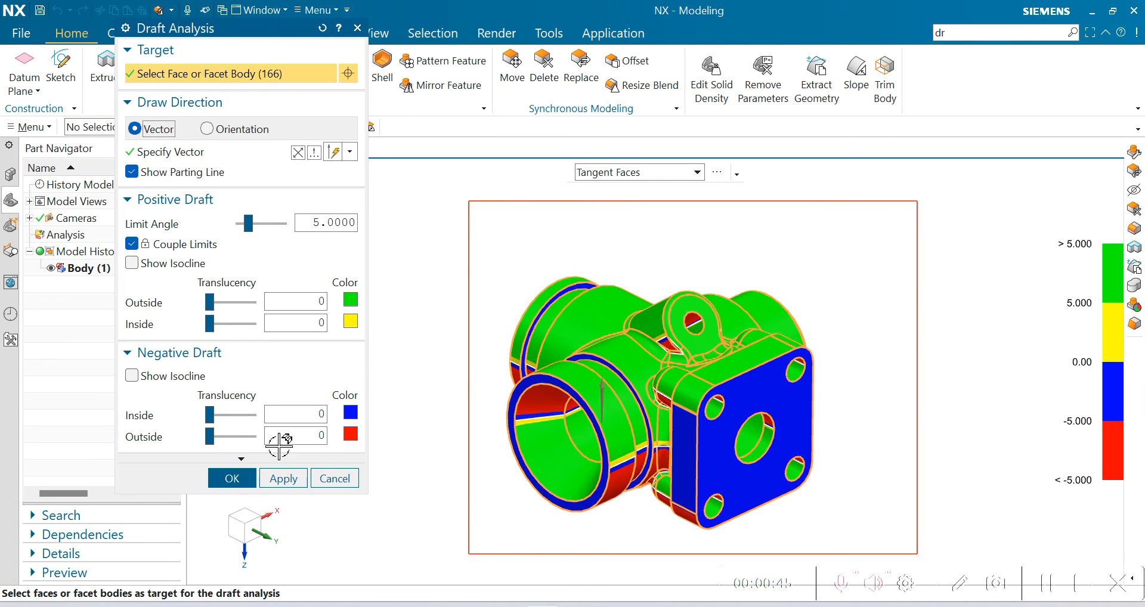
left_click(230, 478)
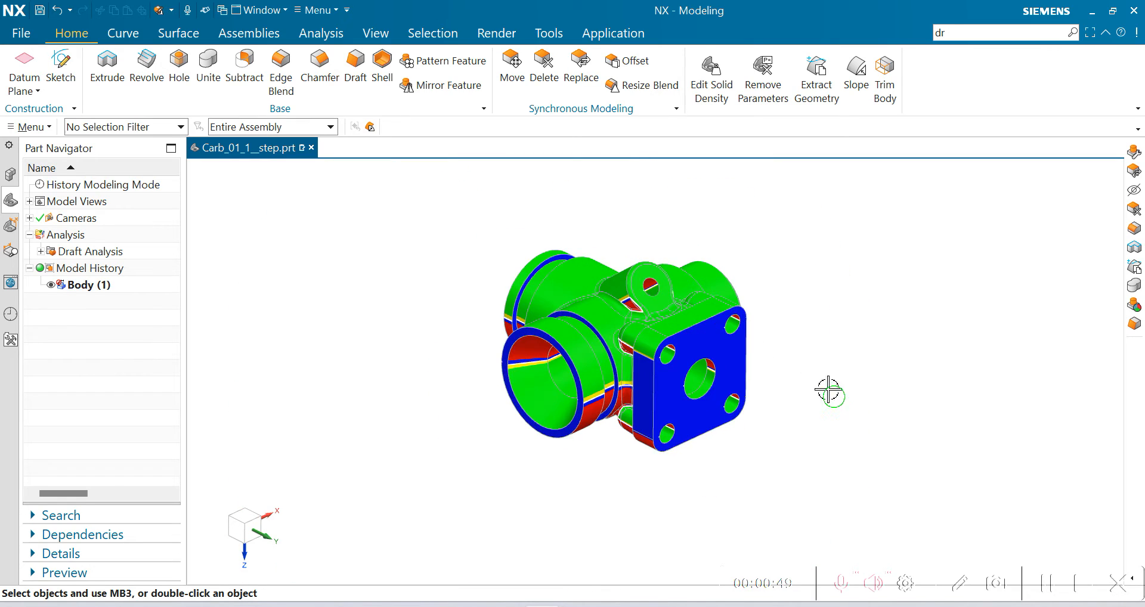
left_click_drag(831, 393, 844, 389)
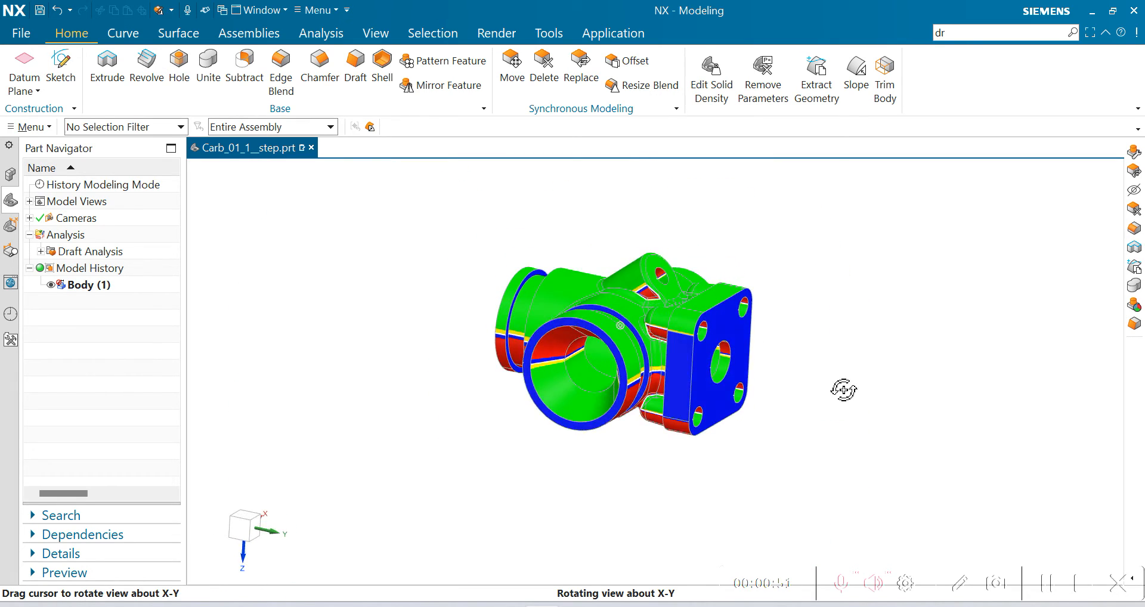
scroll("down", 3)
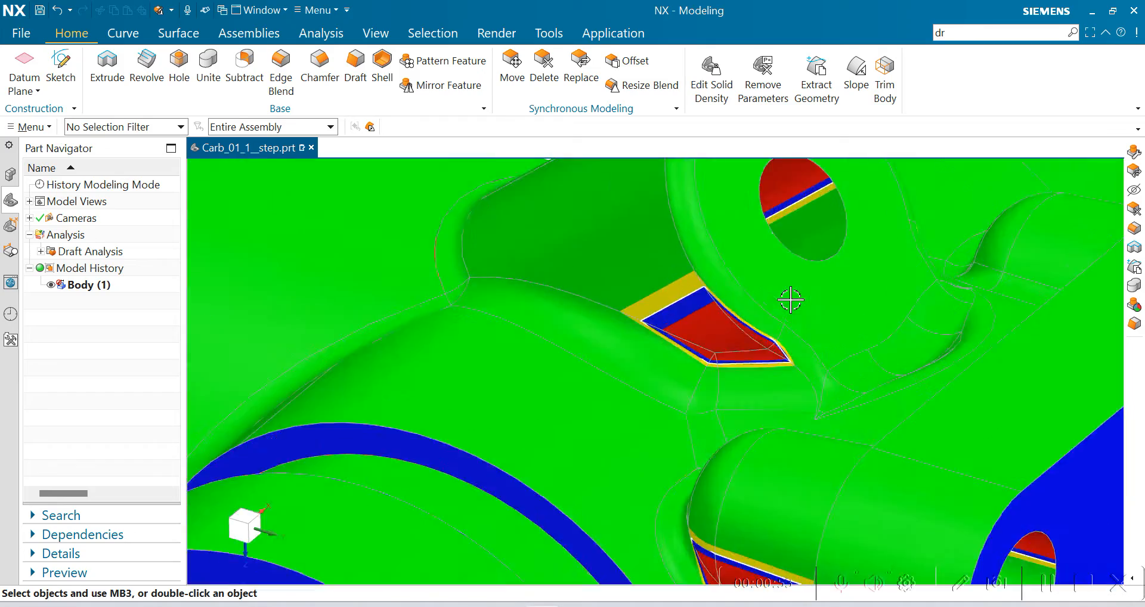
left_click_drag(789, 300, 813, 422)
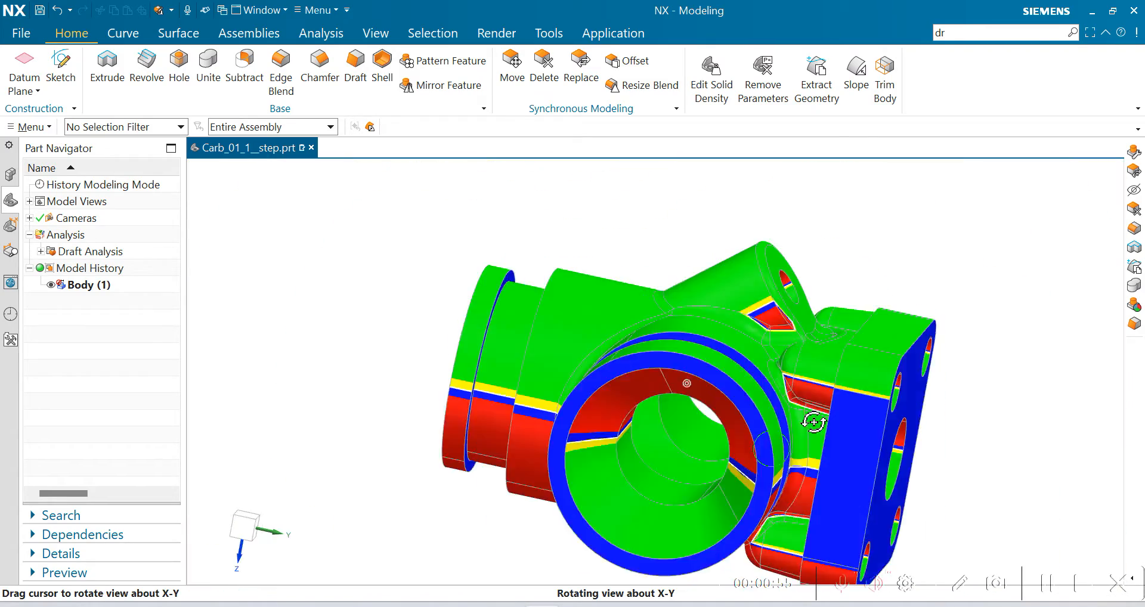
left_click_drag(815, 422, 736, 333)
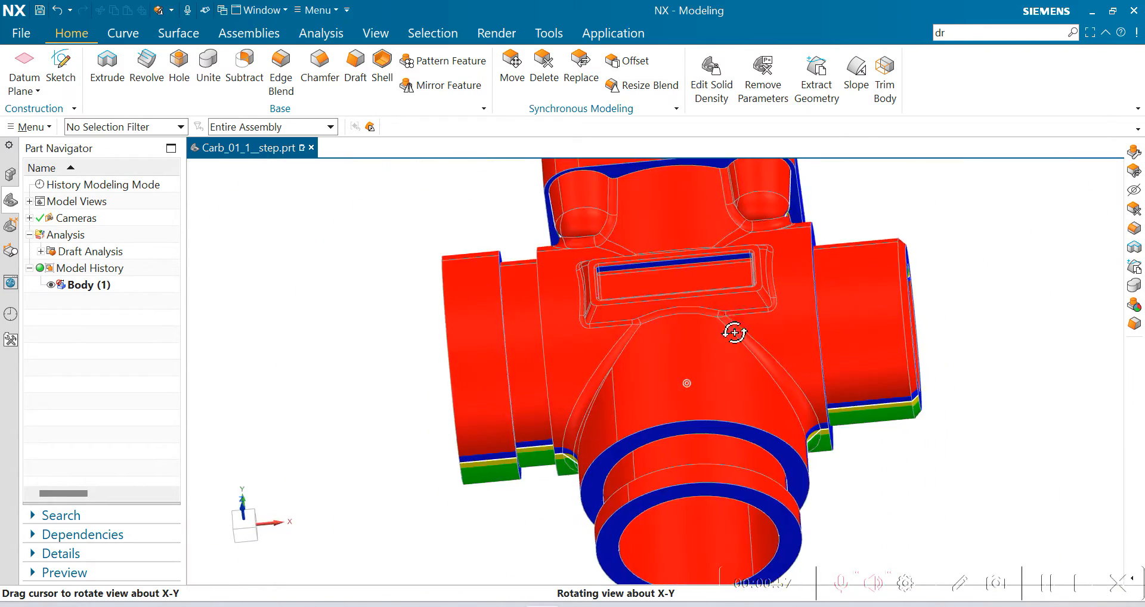
left_click_drag(736, 332, 794, 426)
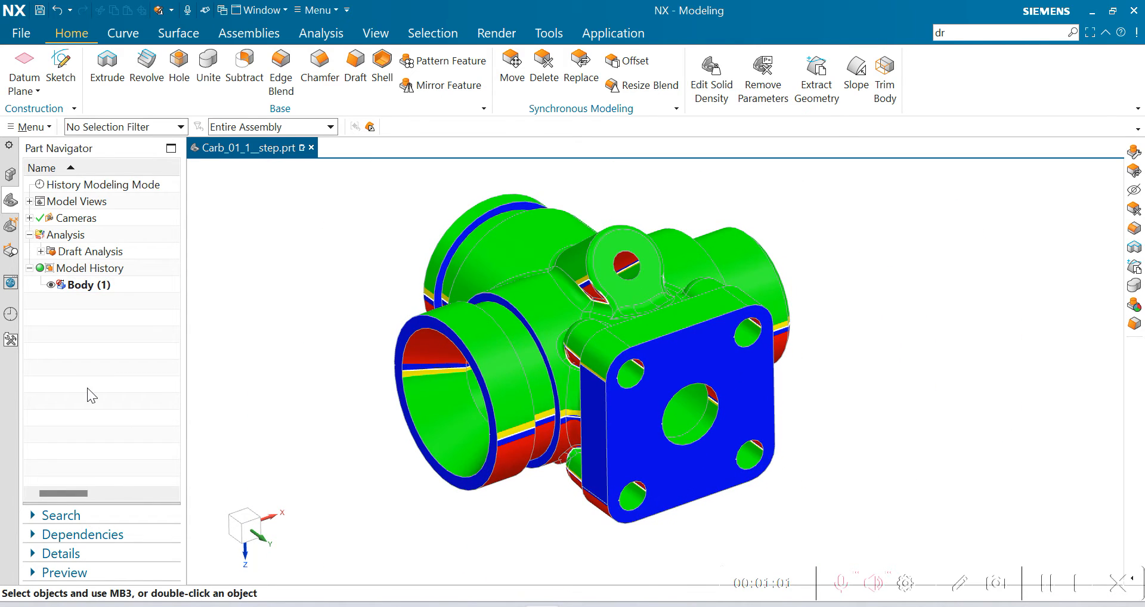
mouse_move(11, 205)
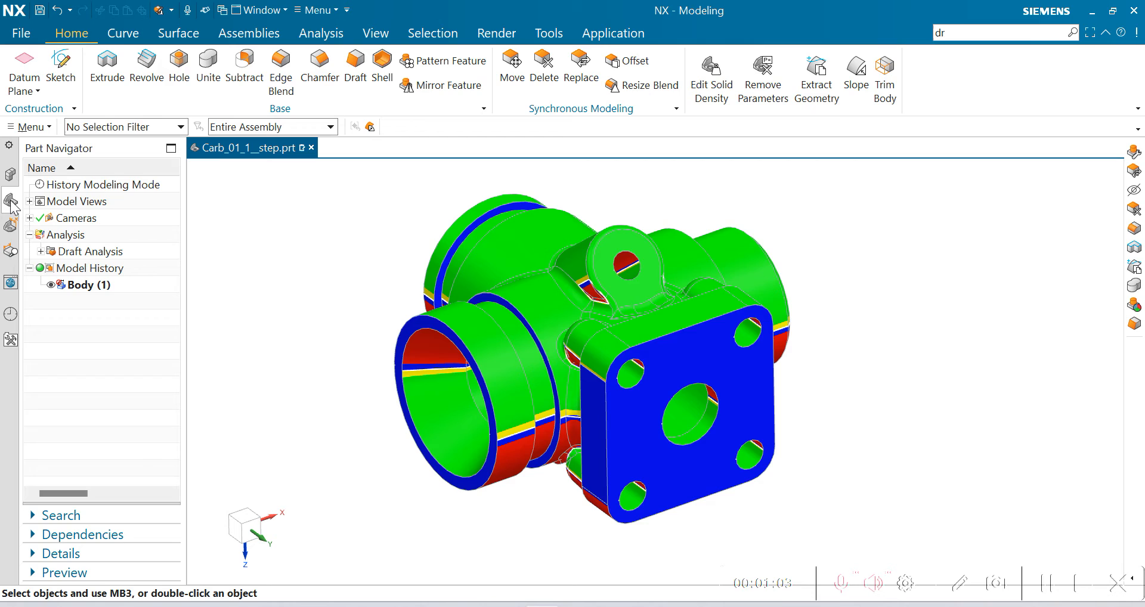
mouse_move(102, 244)
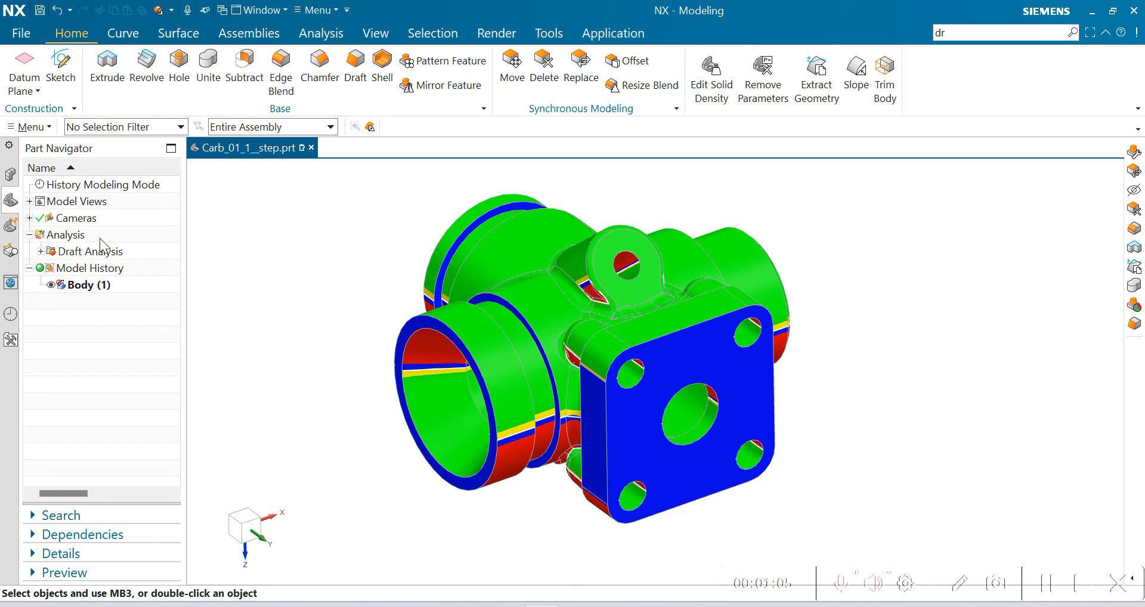
- Replace the draft colours with plain Shaded with Edges rendering of the body
left_click(43, 252)
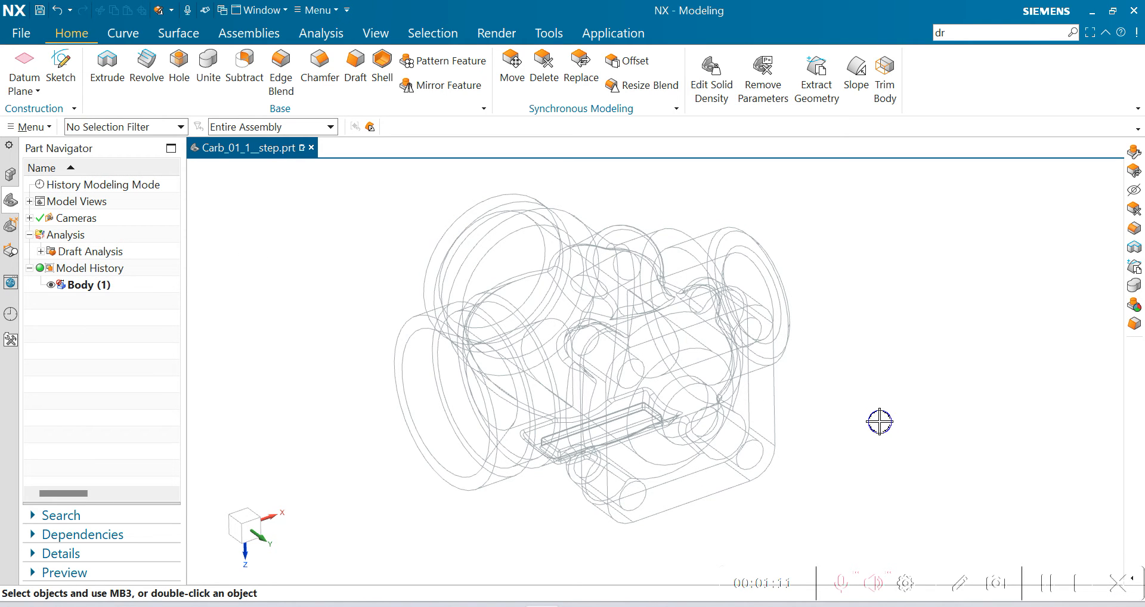
right_click(880, 423)
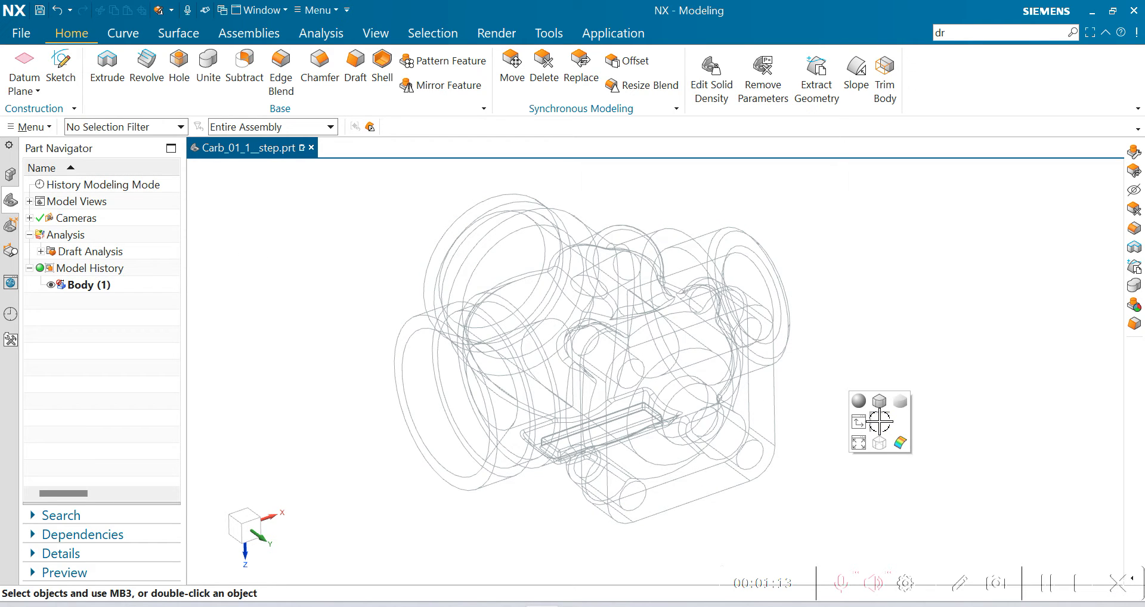
mouse_move(881, 413)
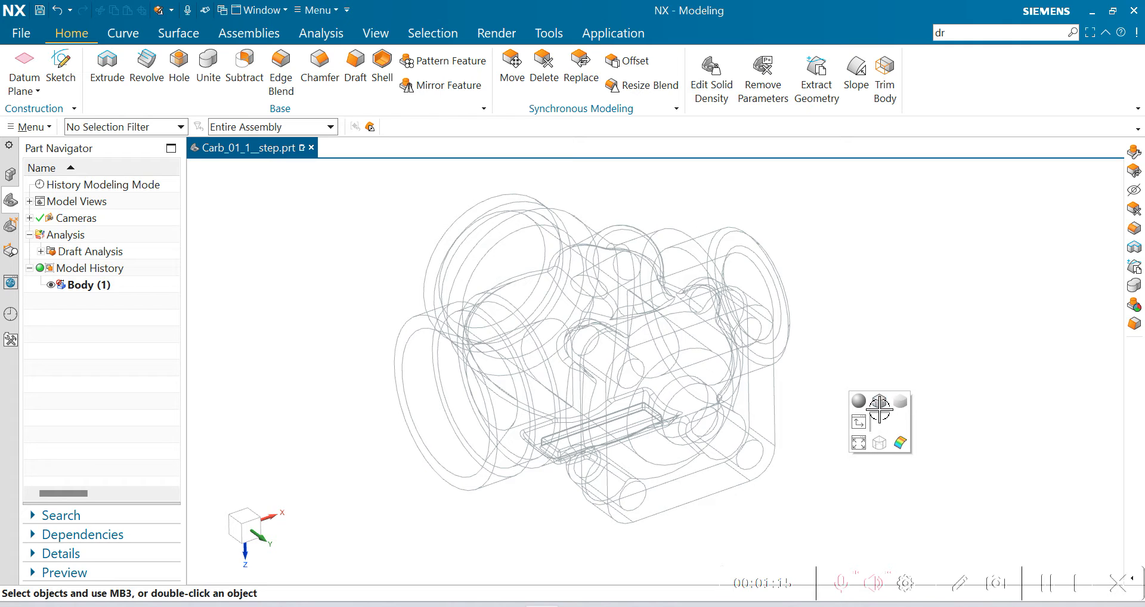
mouse_move(881, 402)
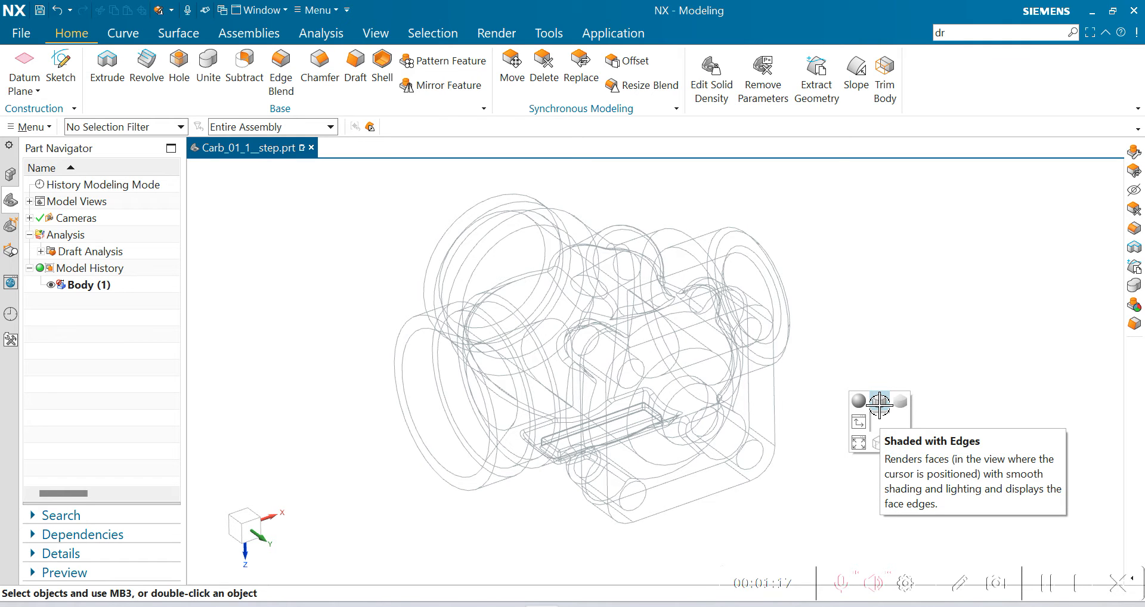
left_click(884, 401)
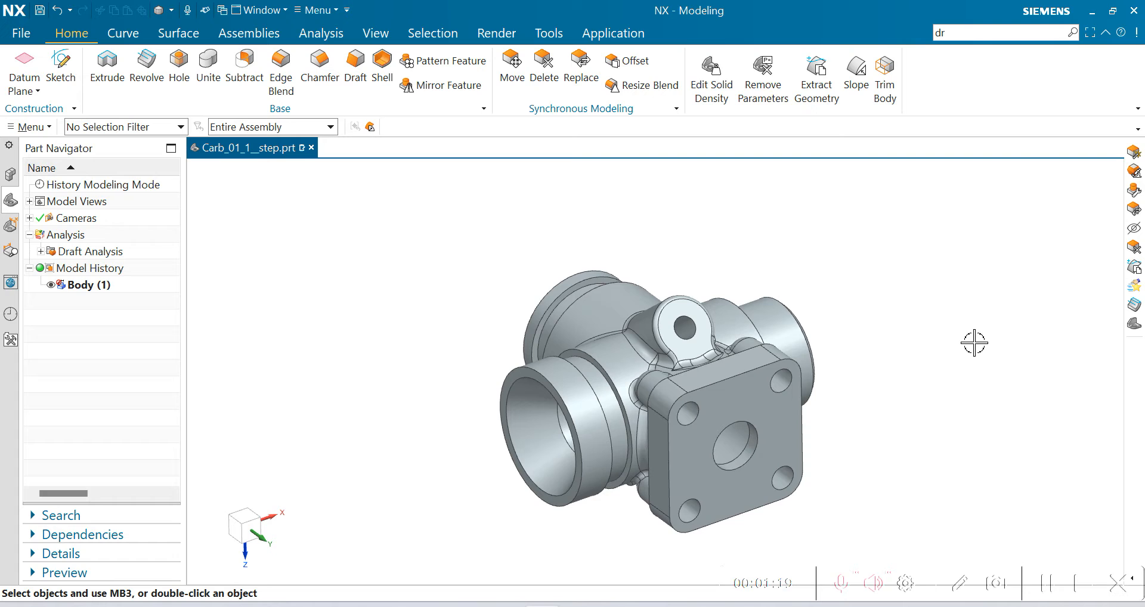
- Start Slope Analysis from Menu > Analysis > Shape
left_click(28, 126)
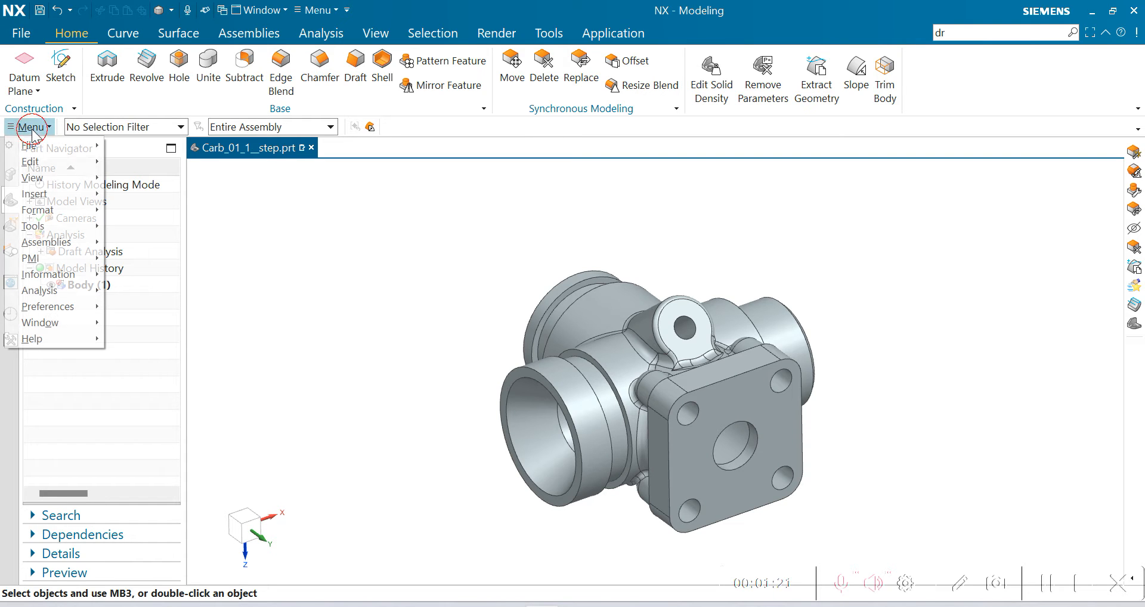
mouse_move(34, 193)
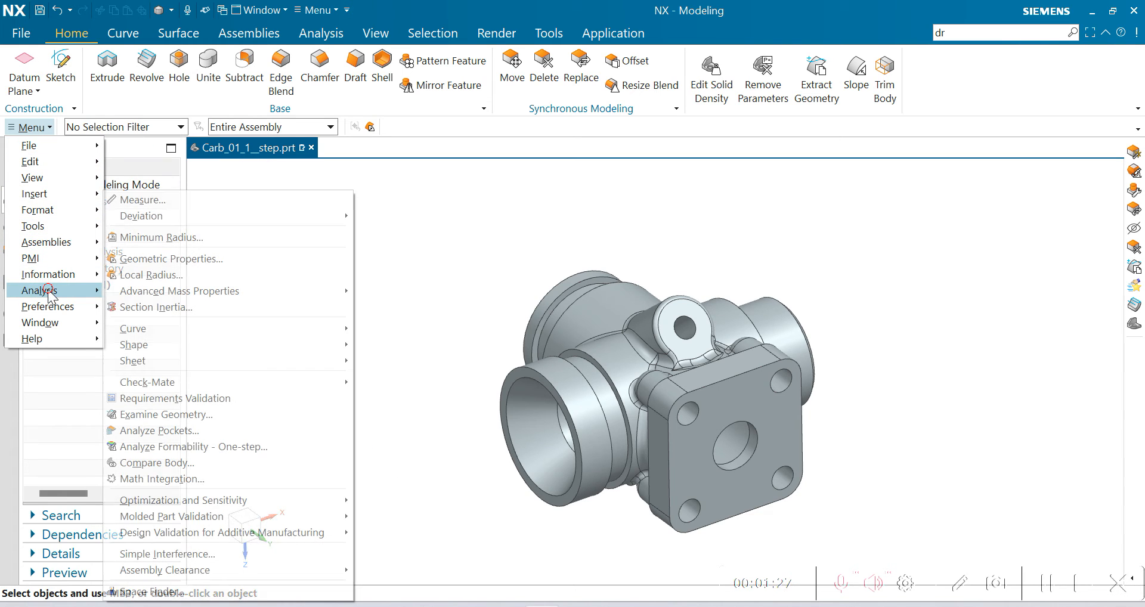
mouse_move(154, 462)
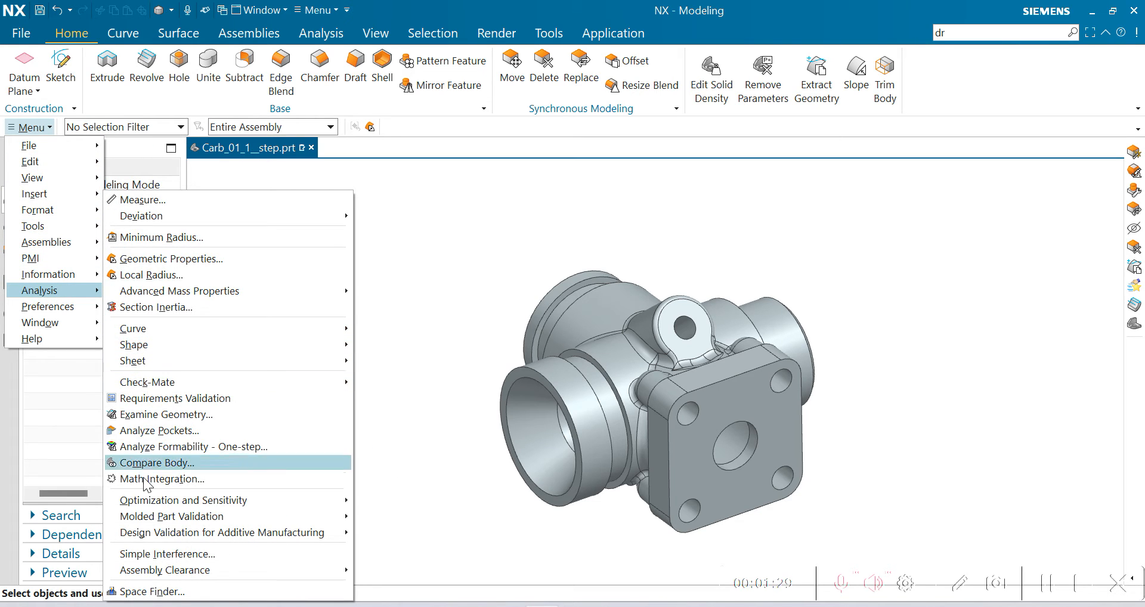
mouse_move(134, 344)
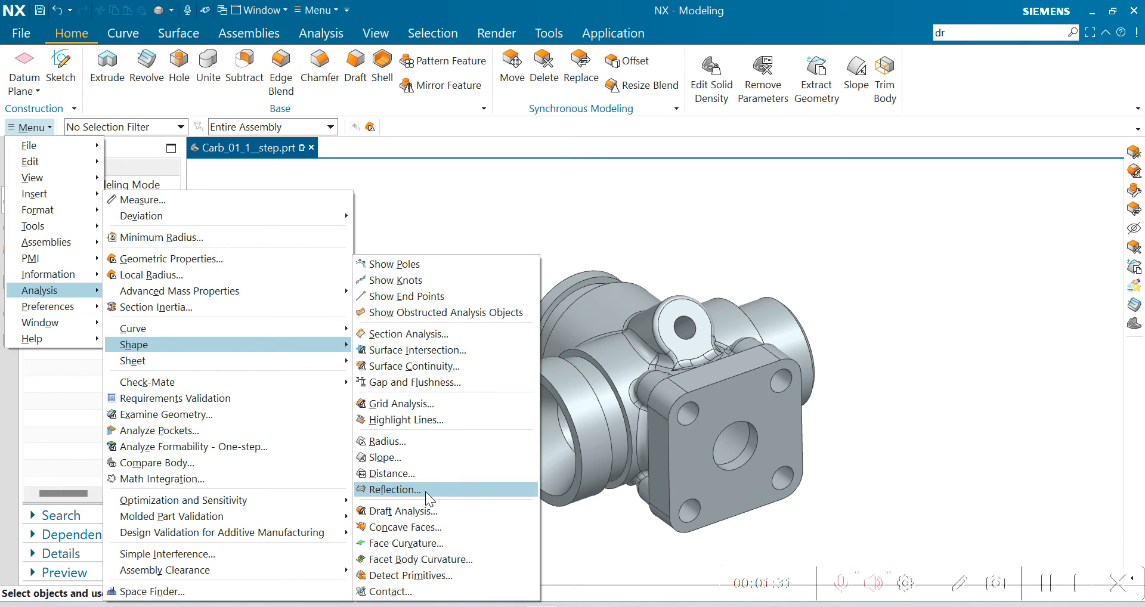
left_click(383, 457)
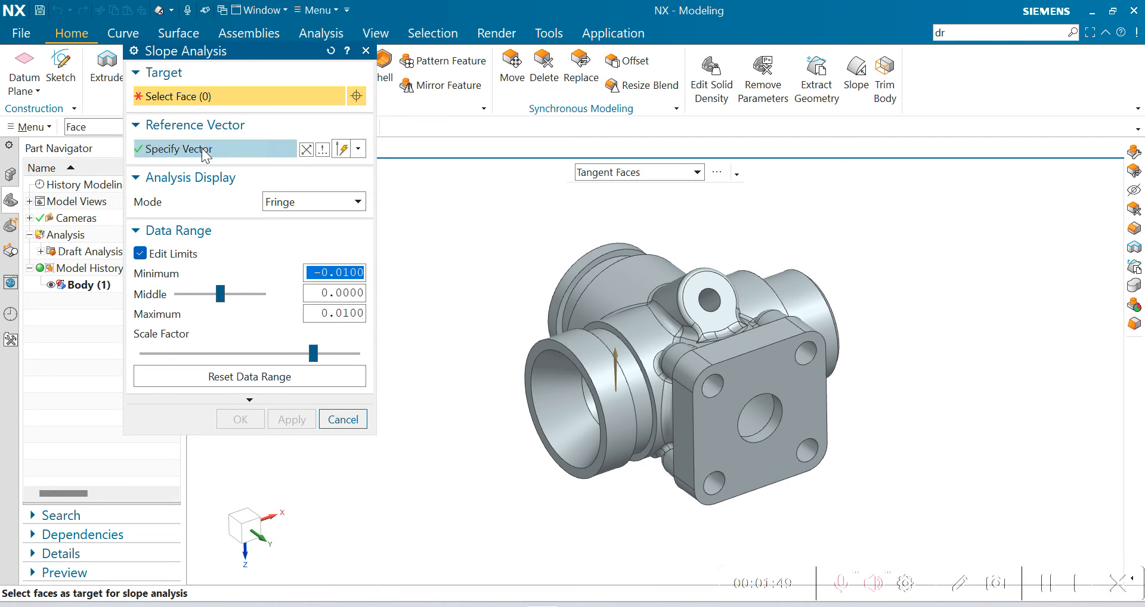
mouse_move(658, 495)
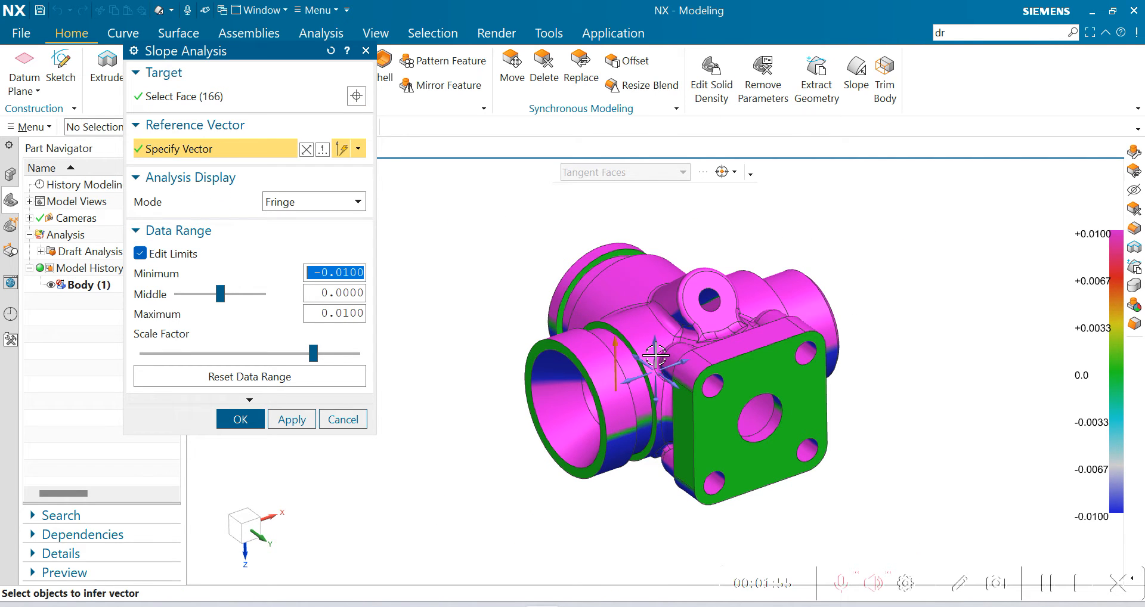
mouse_move(793, 350)
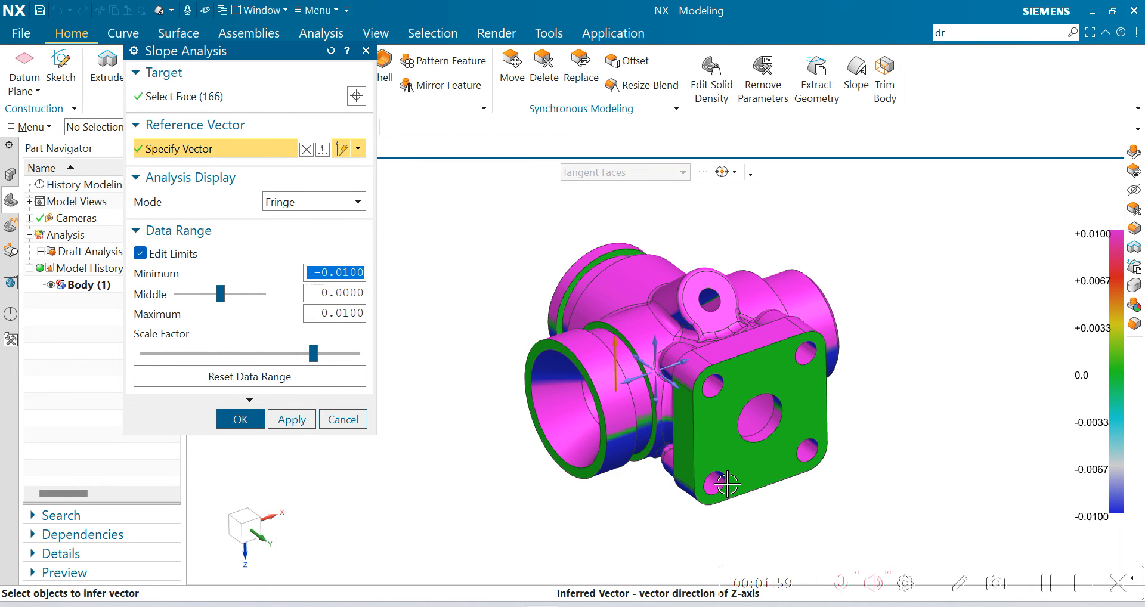
- Orbit the body to inspect the slope fringe over its 166 faces
left_click_drag(720, 481, 778, 480)
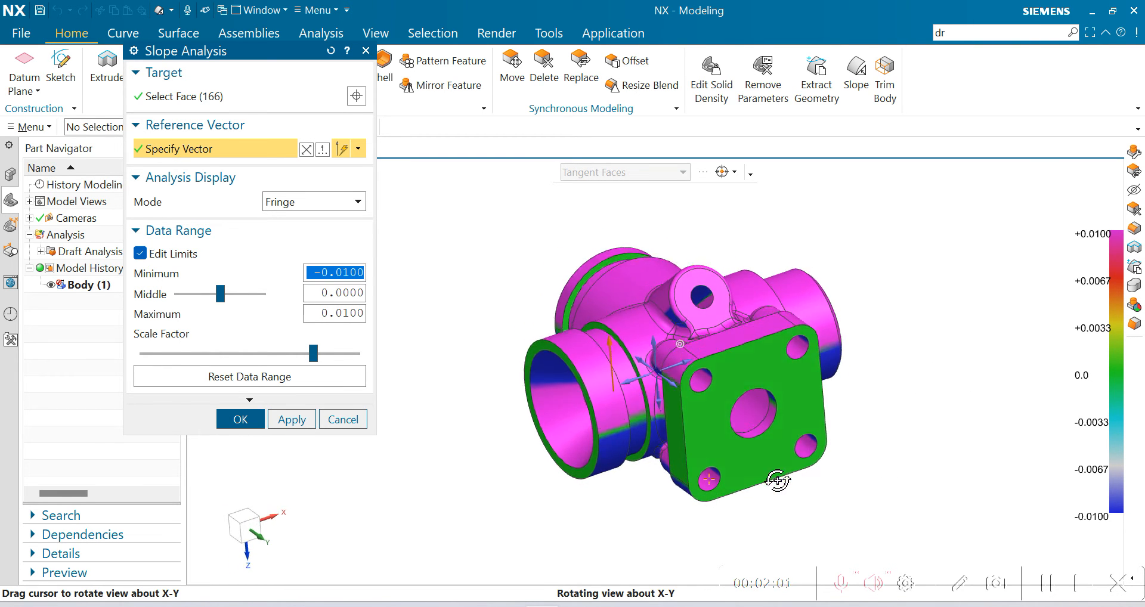
left_click_drag(778, 481, 788, 466)
type("-1")
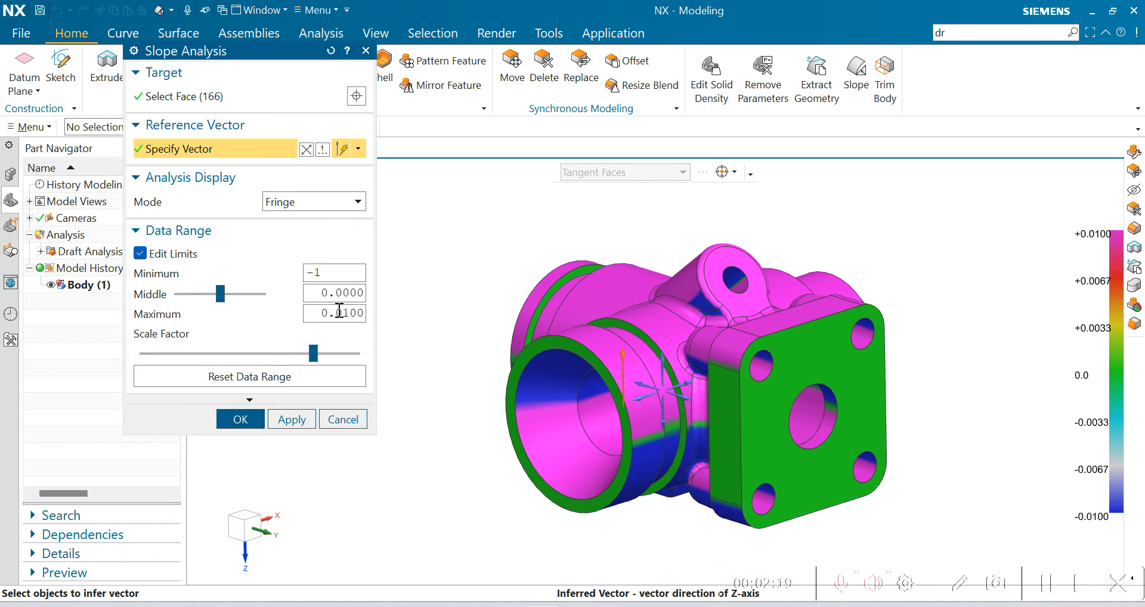
- Enter Maximum 5 for the −1 to 5 slope range and inspect the recoloured faces
type("5")
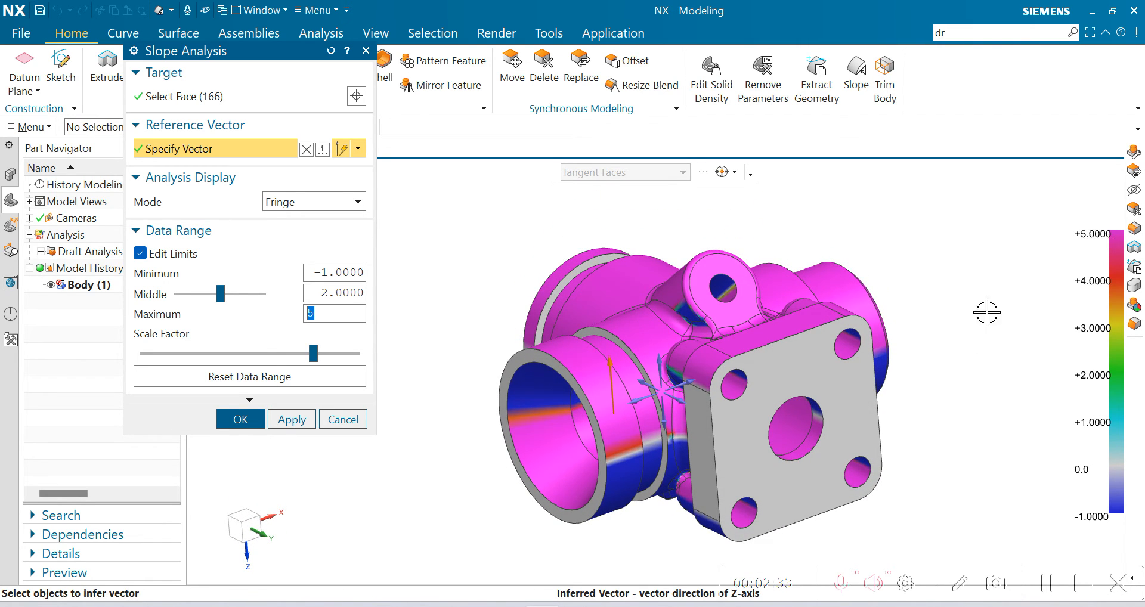
left_click_drag(987, 313, 961, 421)
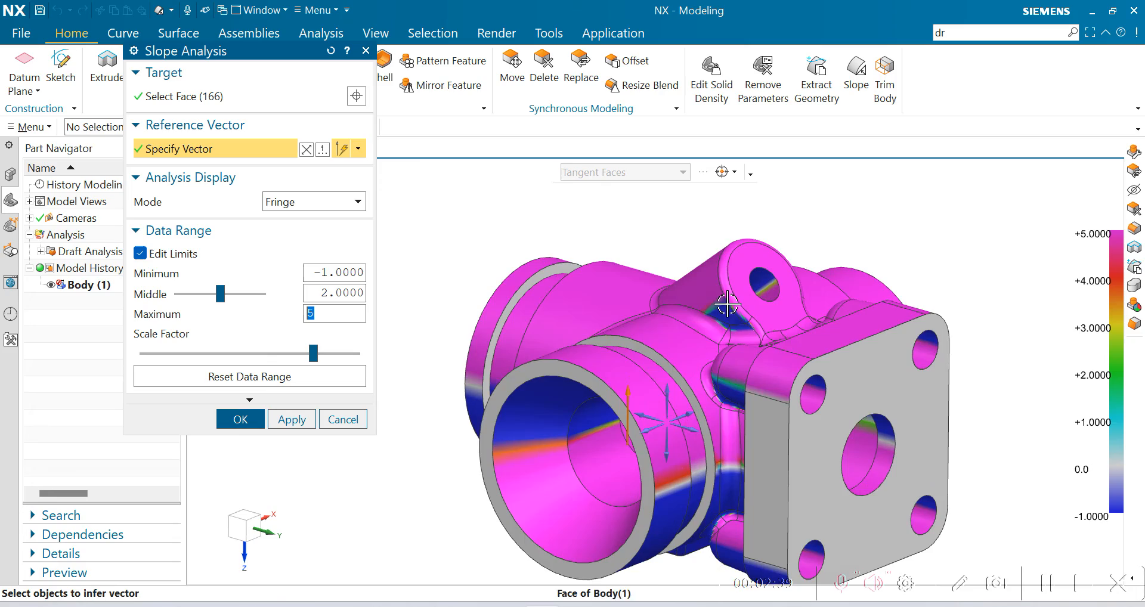
left_click_drag(727, 304, 847, 395)
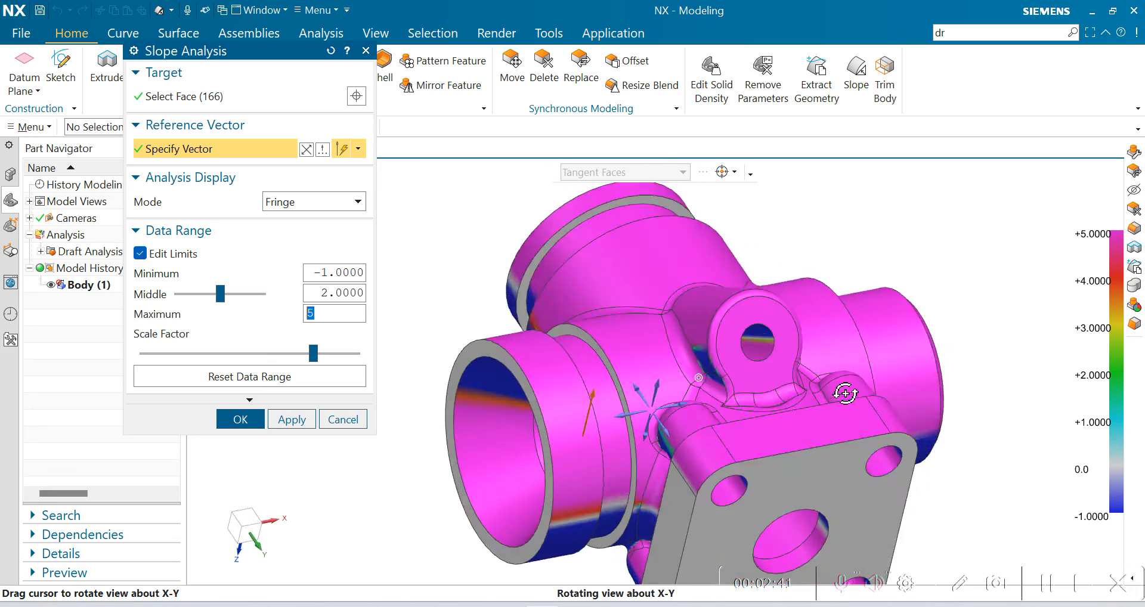
left_click_drag(844, 395, 850, 392)
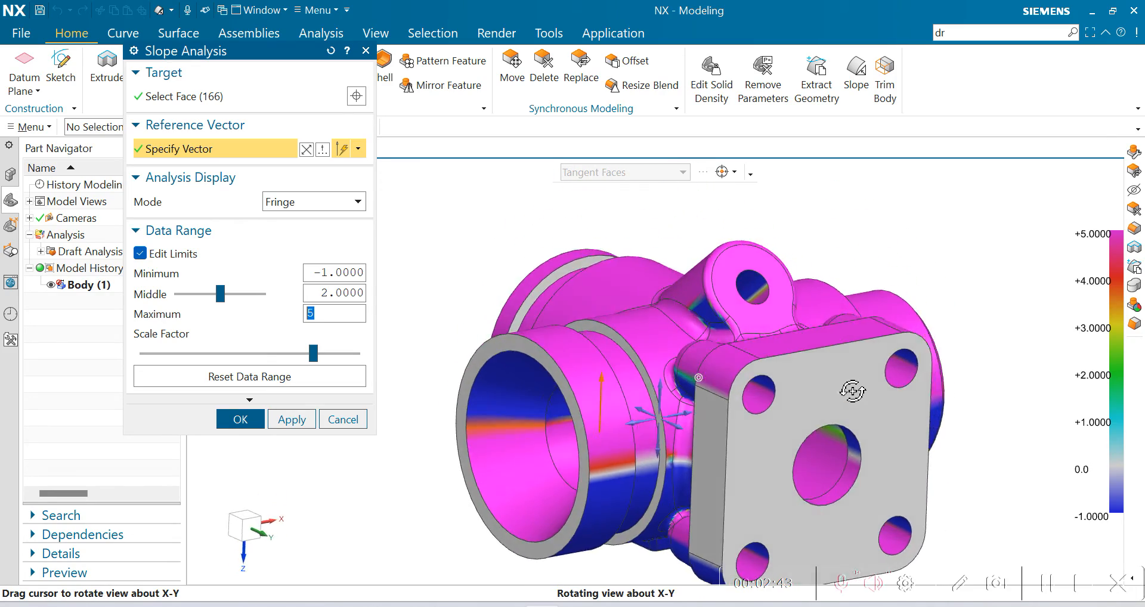
left_click_drag(852, 391, 630, 434)
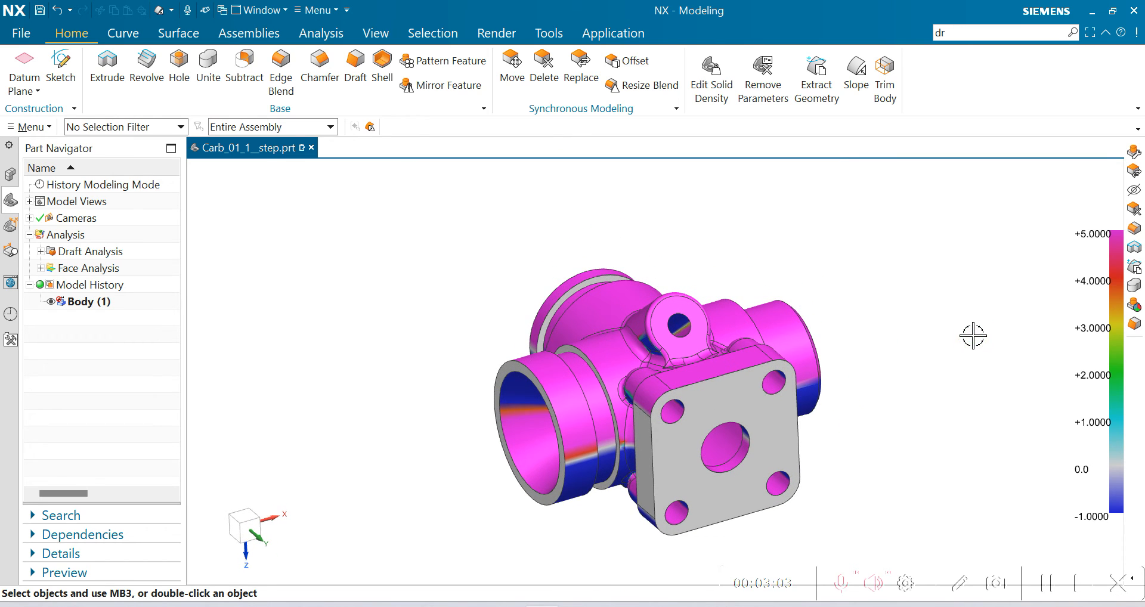
mouse_move(881, 423)
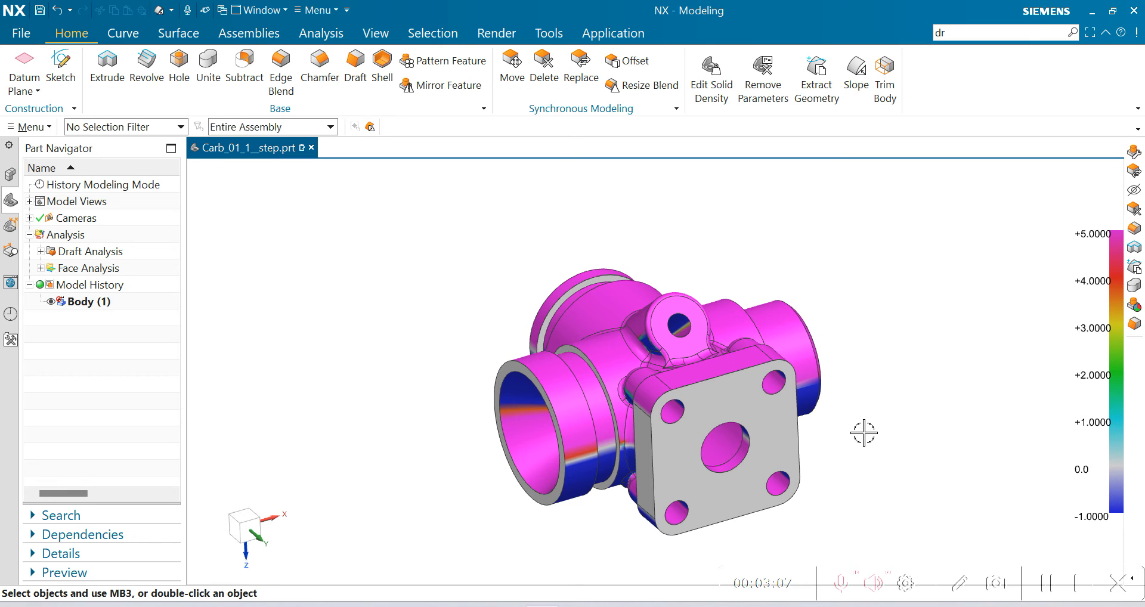
mouse_move(879, 344)
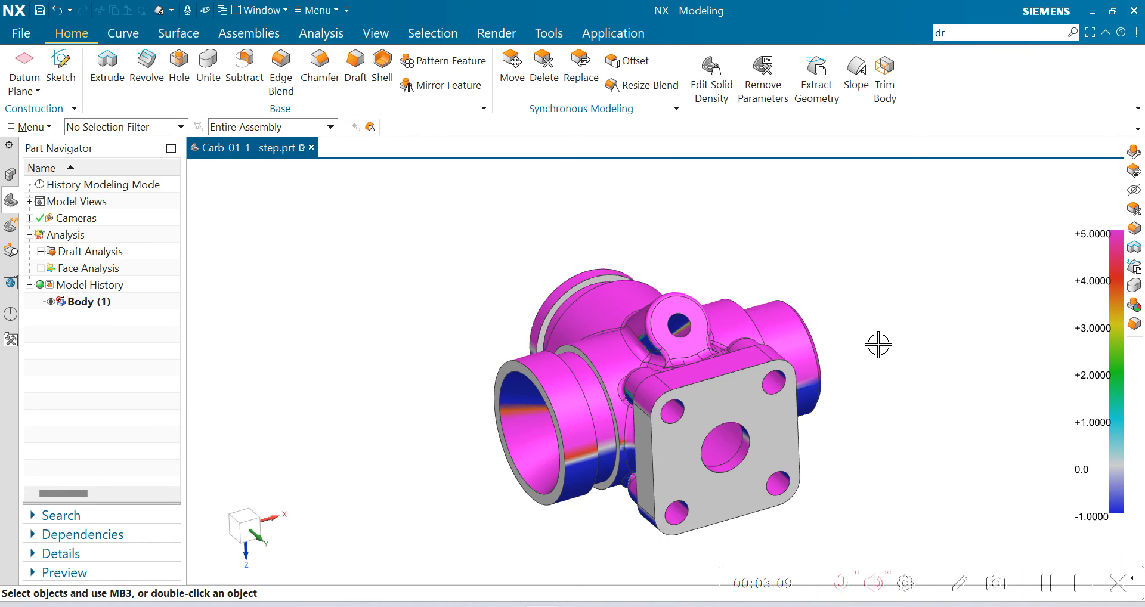
mouse_move(903, 316)
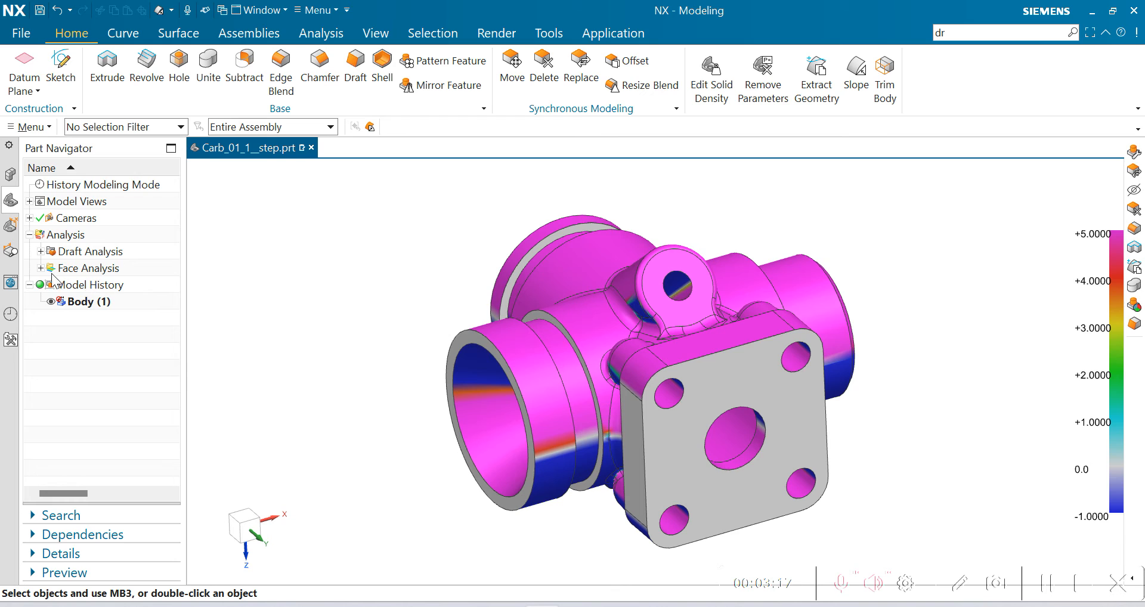
- Expand the Analysis node and reopen the saved Draft Analysis (166 faces, 5-degree limit)
left_click(40, 251)
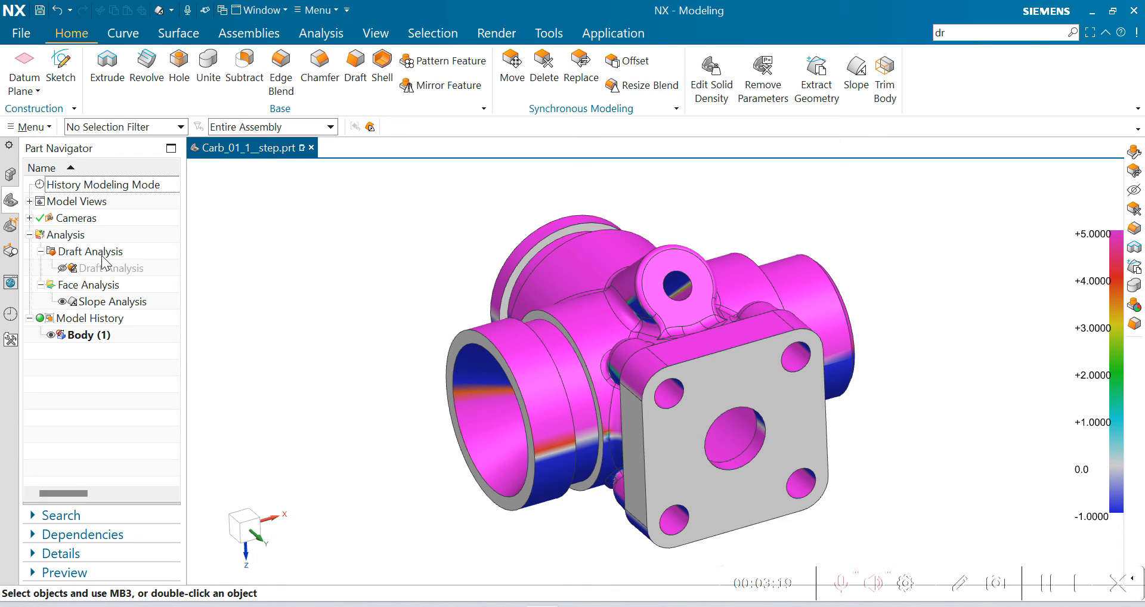
double_click(89, 250)
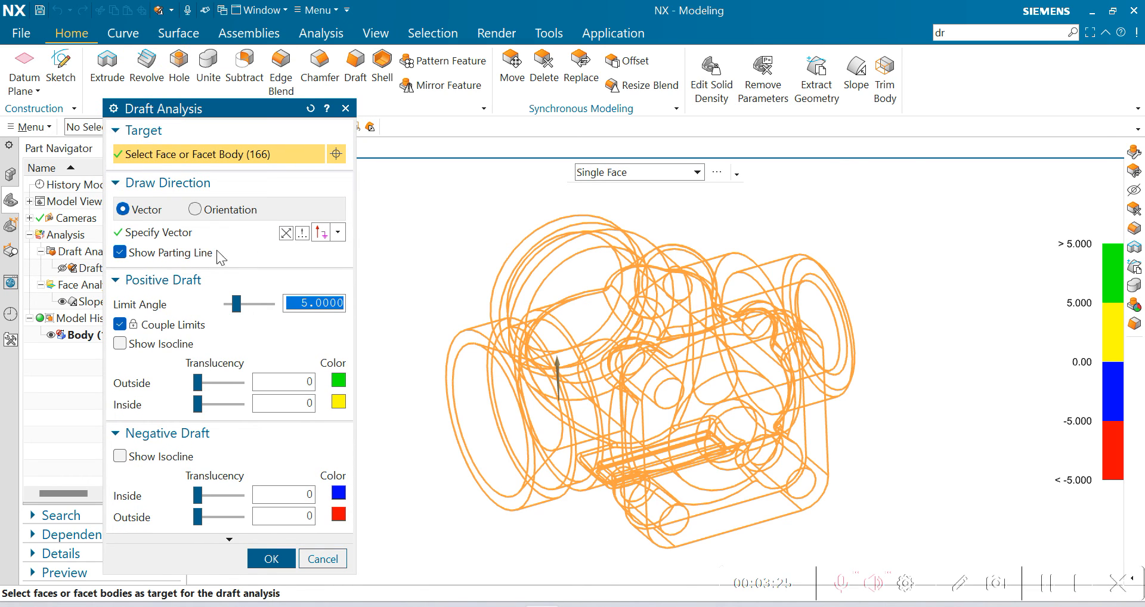
mouse_move(170, 256)
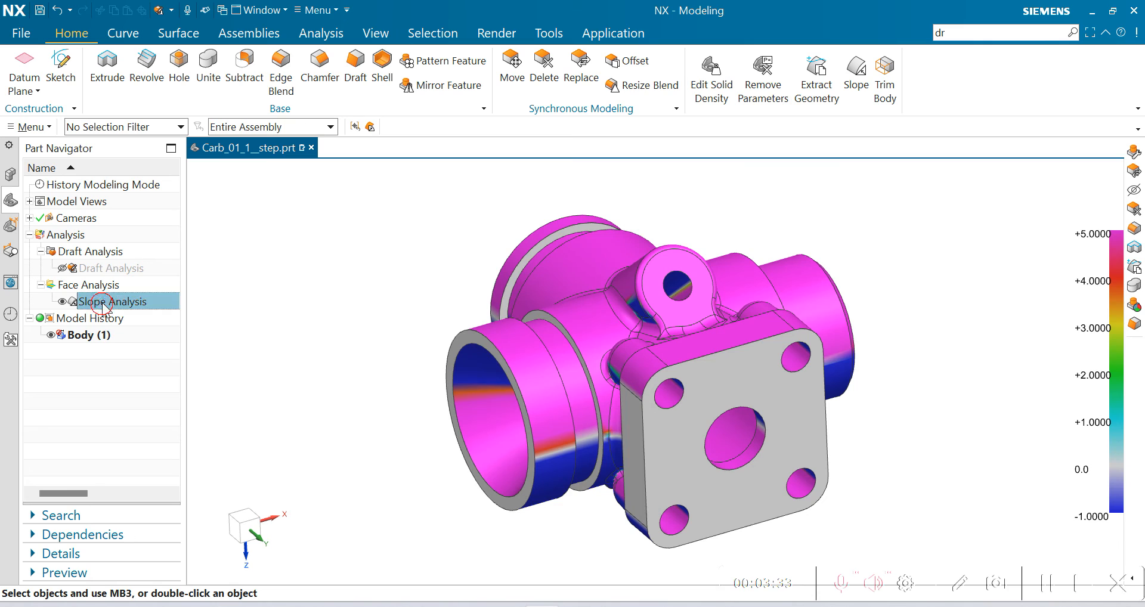
- Reopen the saved Slope Analysis showing 166 faces and the −1 to 5 range
double_click(112, 301)
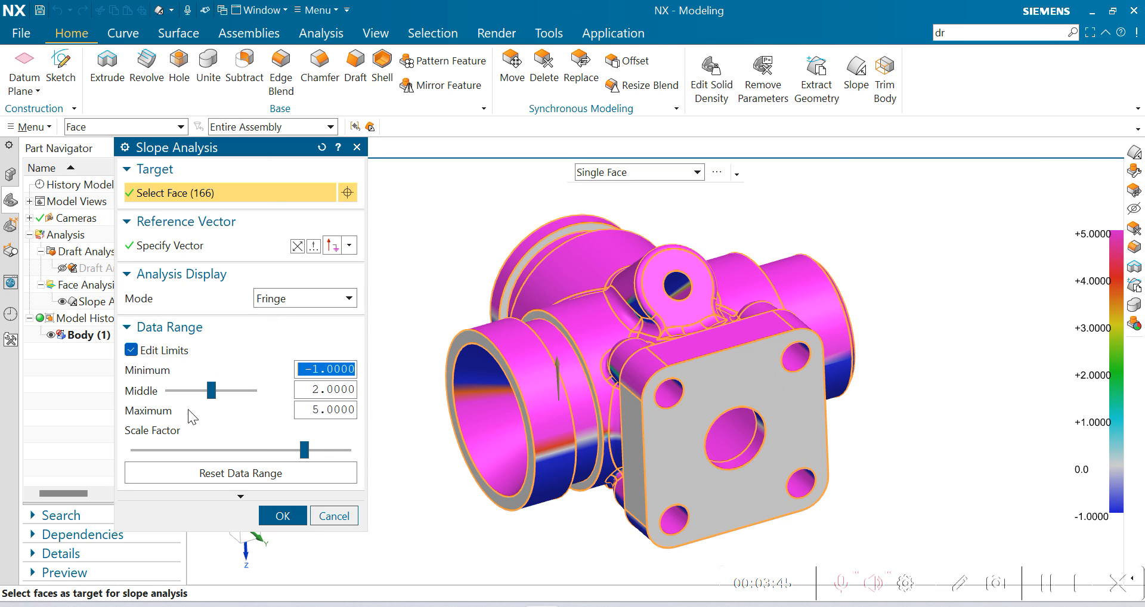
mouse_move(866, 358)
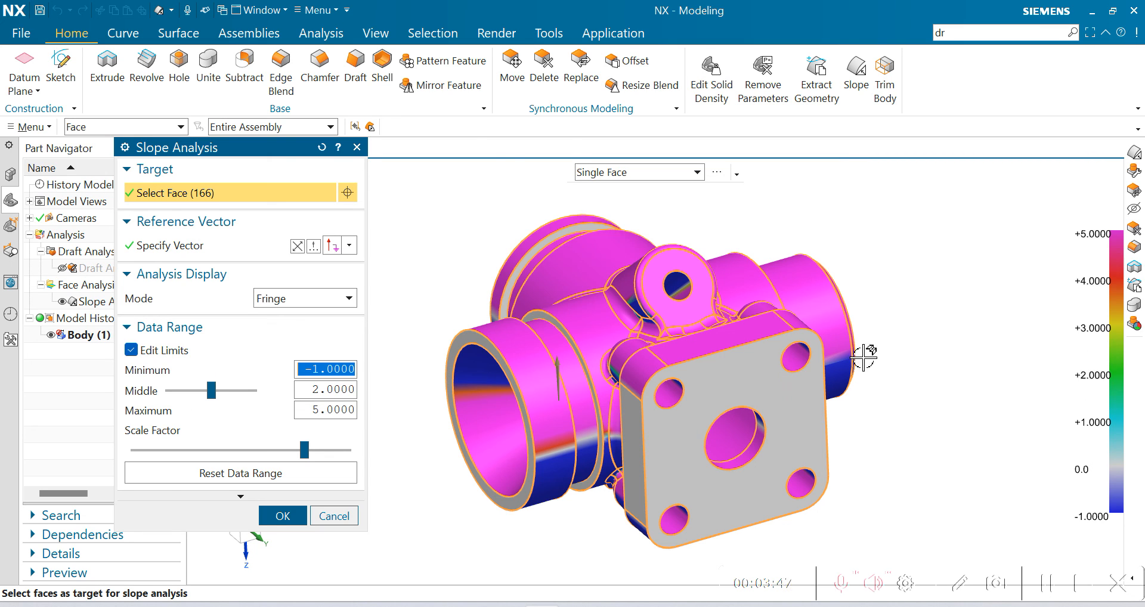
mouse_move(938, 380)
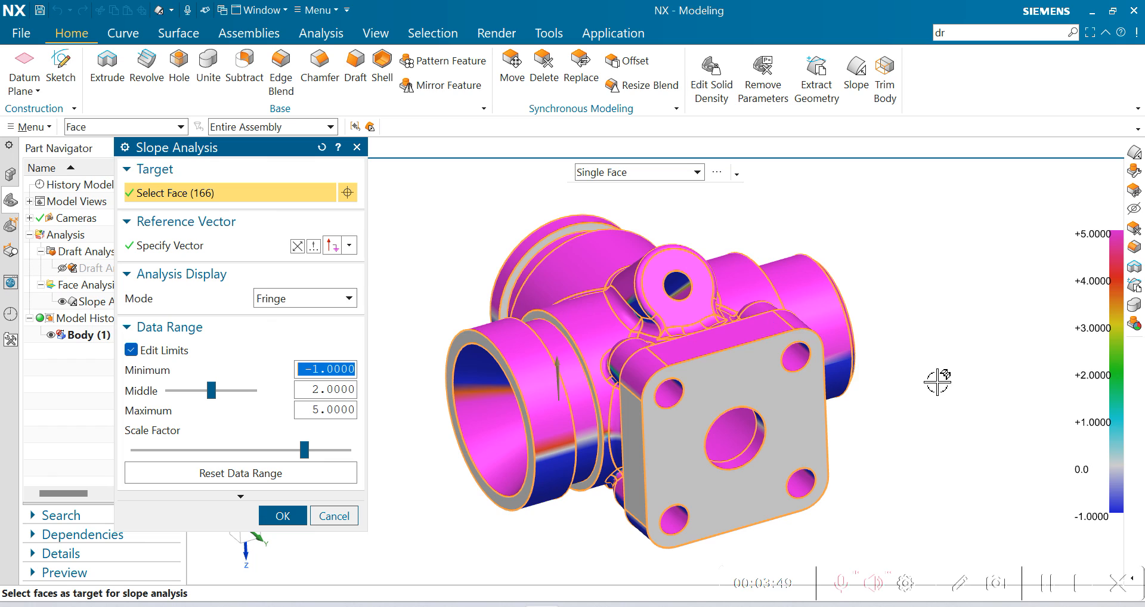